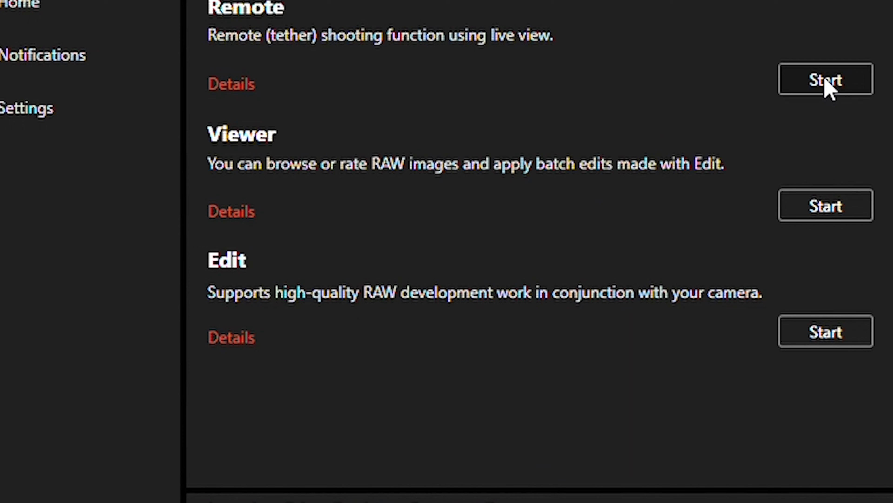
mouse_move(158, 213)
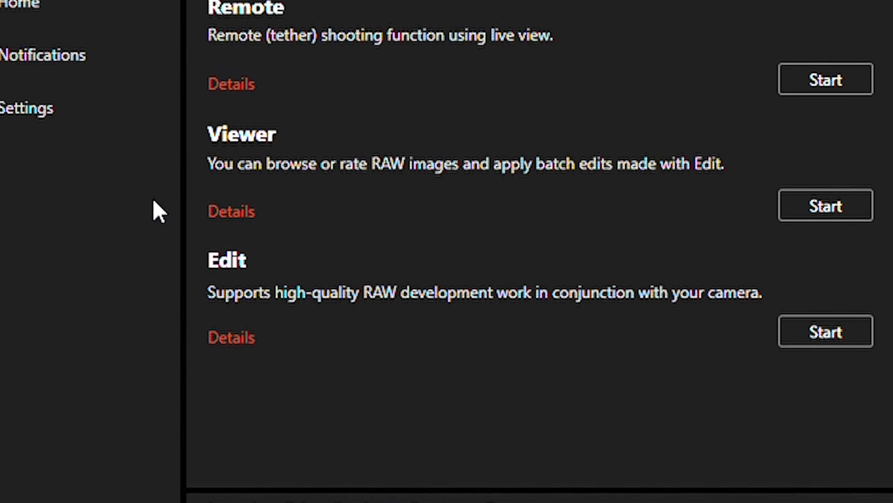
Start the Viewer and preview desert shot DSC00011.ARW, then the close-up moon photo DSC00019.ARW.
left_click(824, 205)
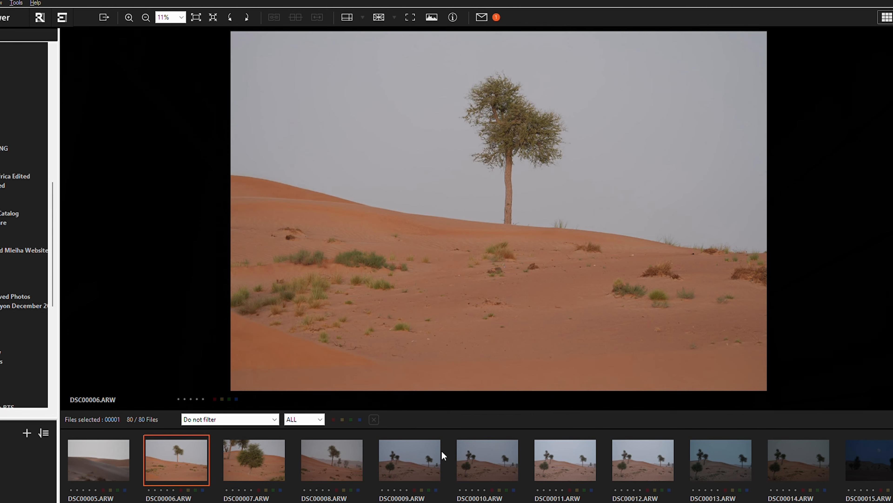
left_click(566, 460)
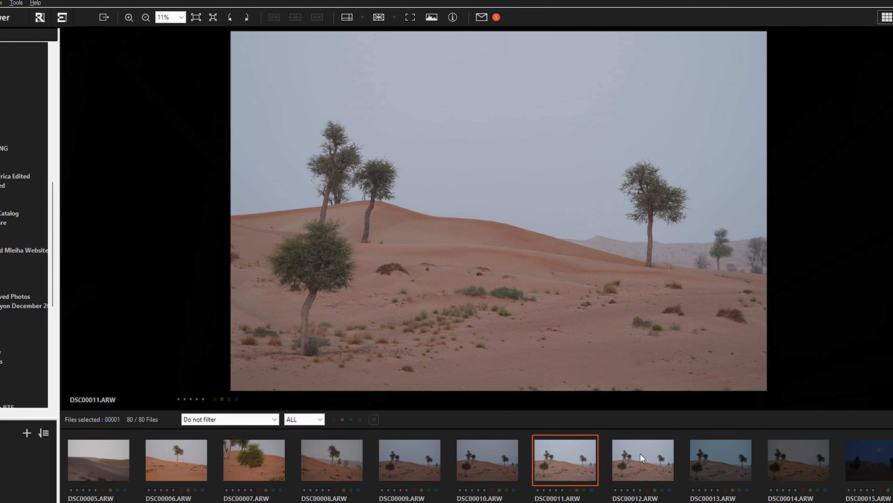
scroll("right", 3)
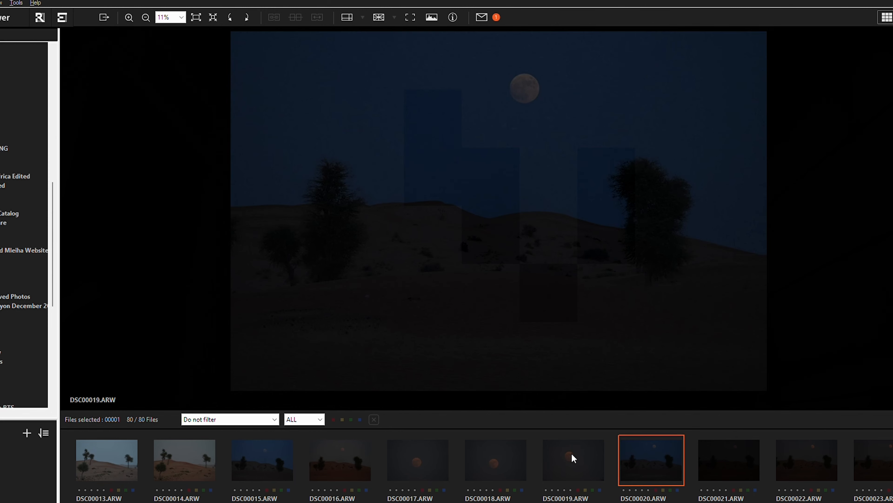
left_click(573, 460)
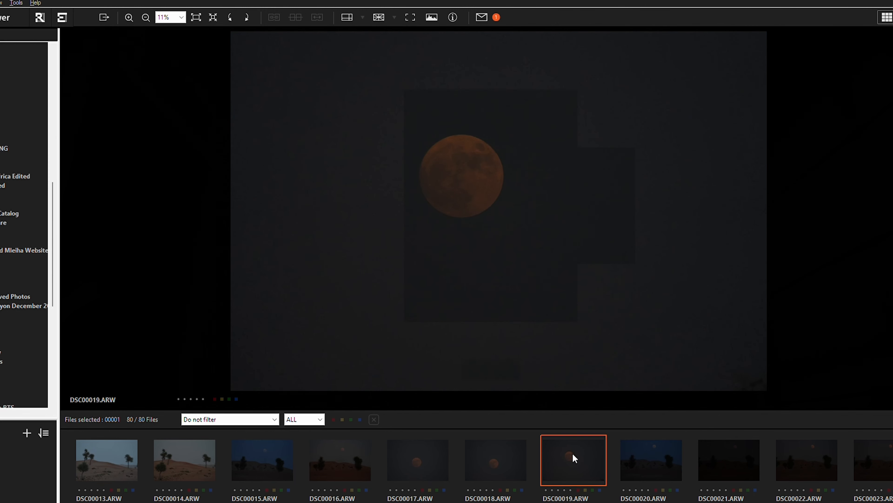